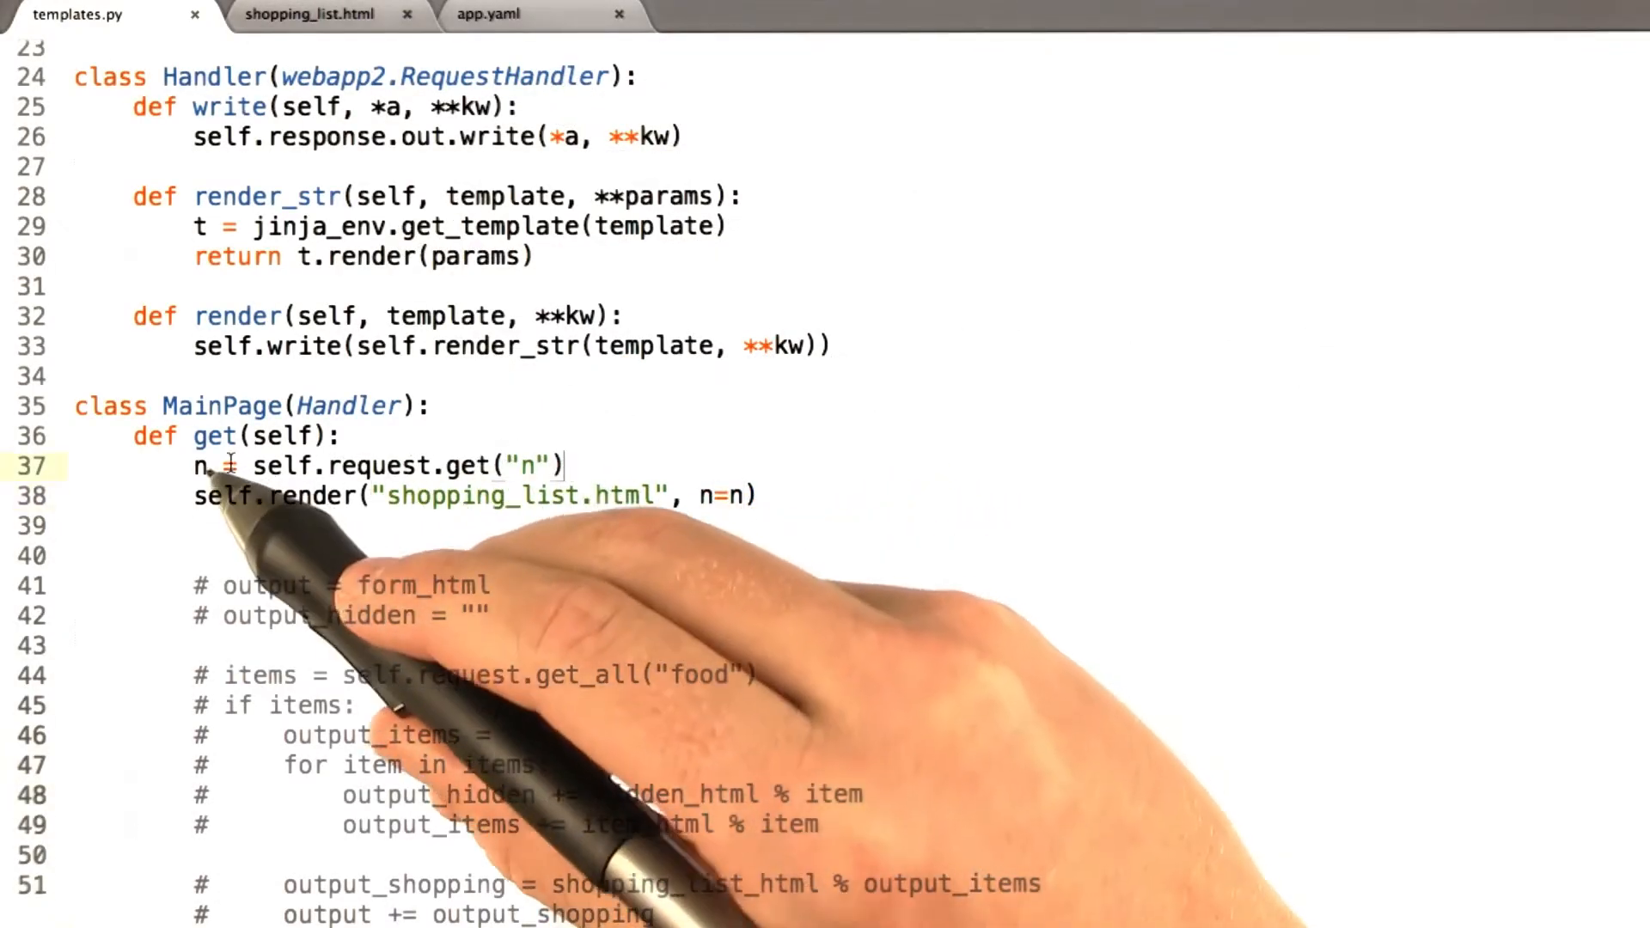
Add 'if n:' and 'n = int(n)' in MainPage.get after reading the n parameter
{"action": "double_click", "coordinate": [199, 466]}
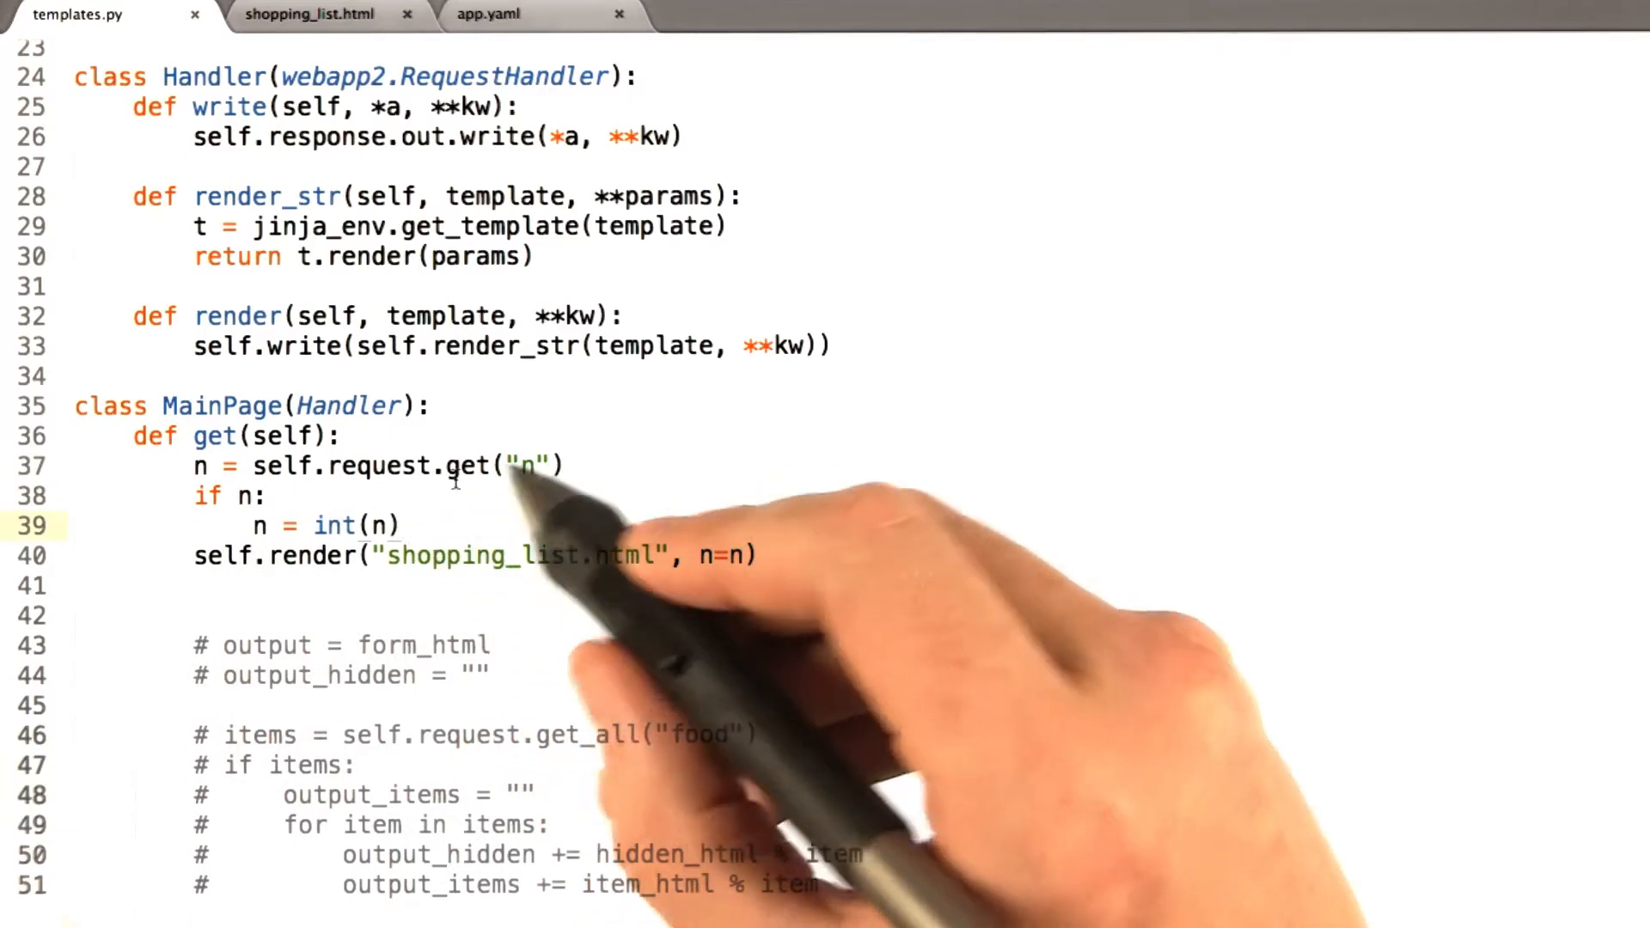
{"action": "double_click", "coordinate": [335, 526]}
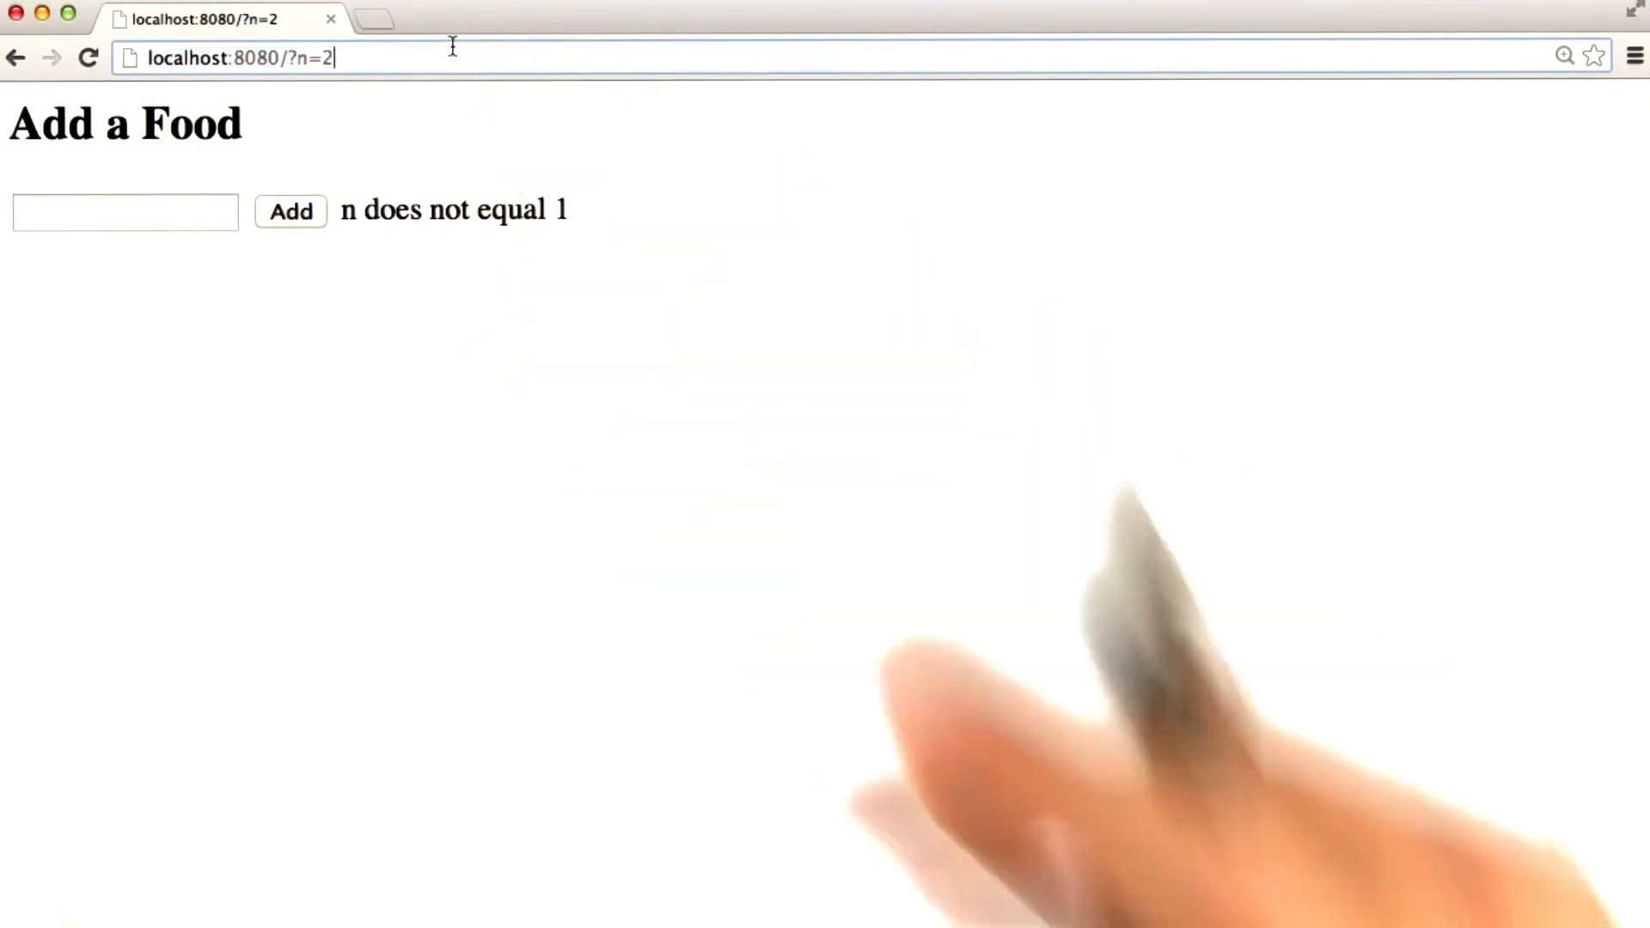
Request localhost:8080/?n=steve, producing a ValueError from int() at templates.py line 39
{"action": "type", "text": "steve"}
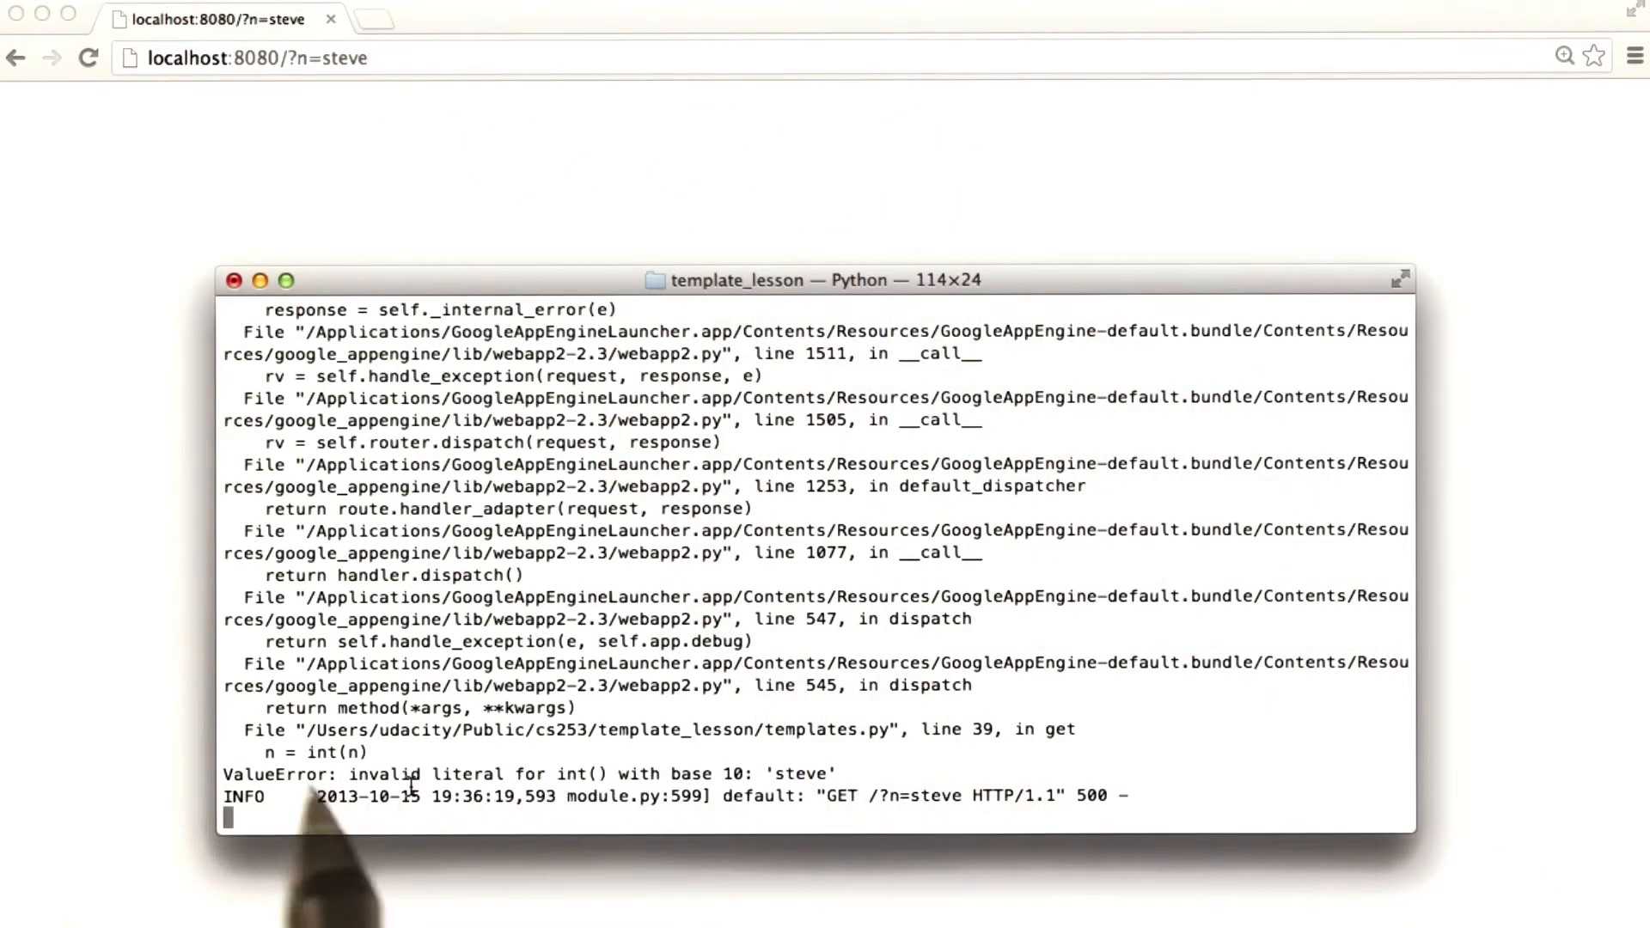
{"action": "mouse_move", "coordinate": [367, 223]}
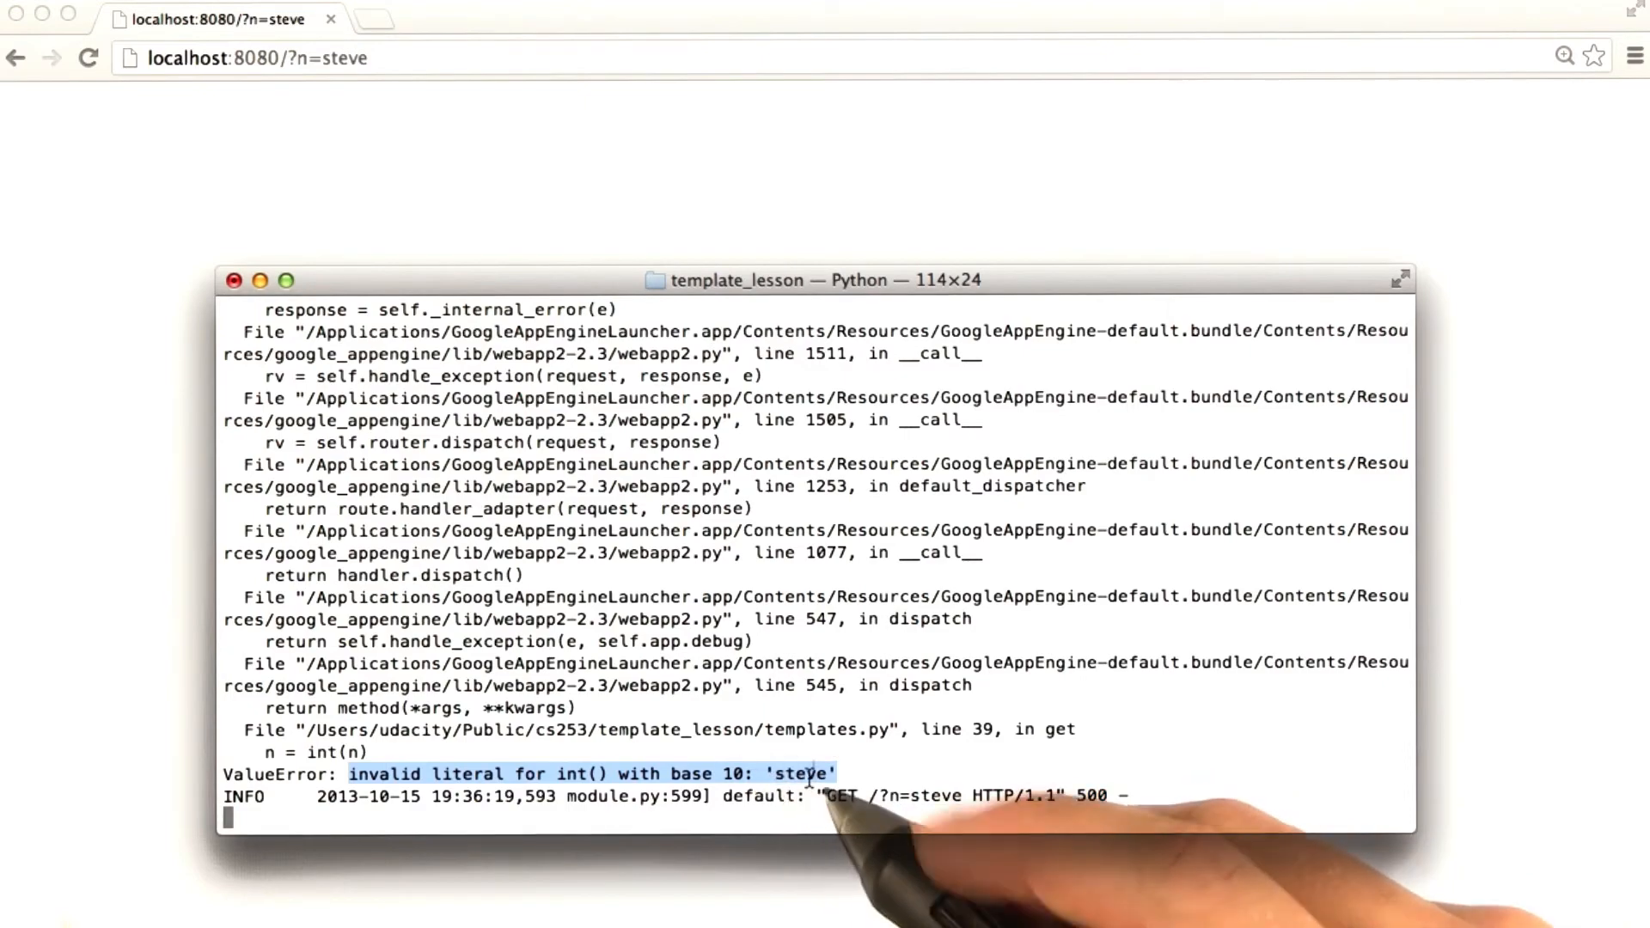
{"action": "mouse_move", "coordinate": [937, 179]}
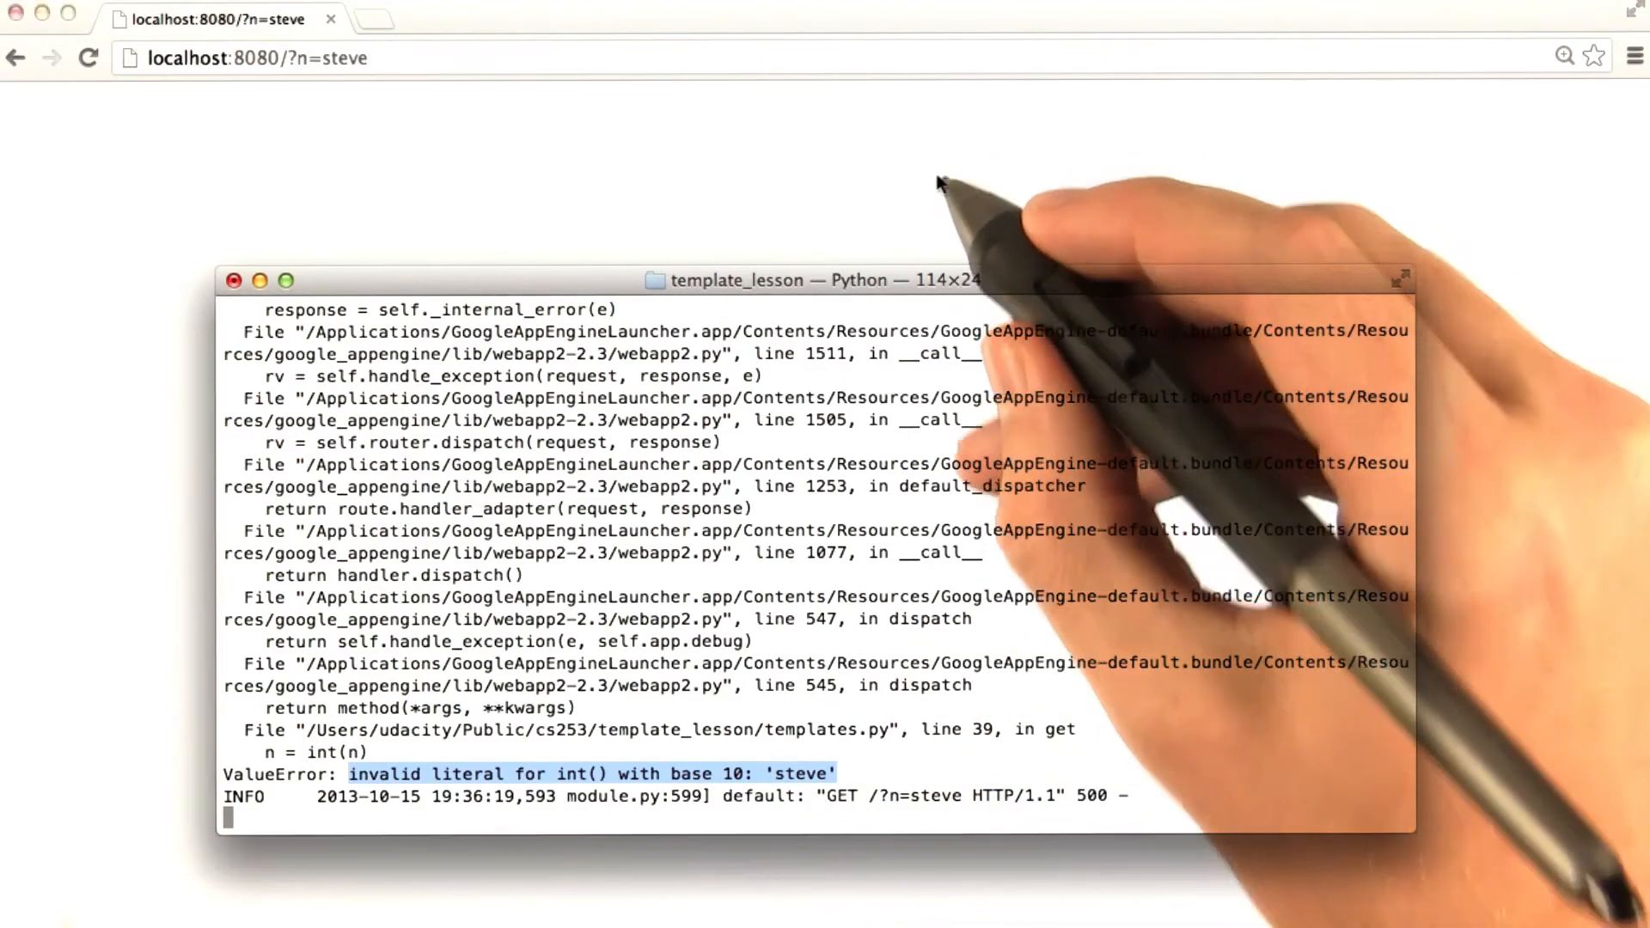